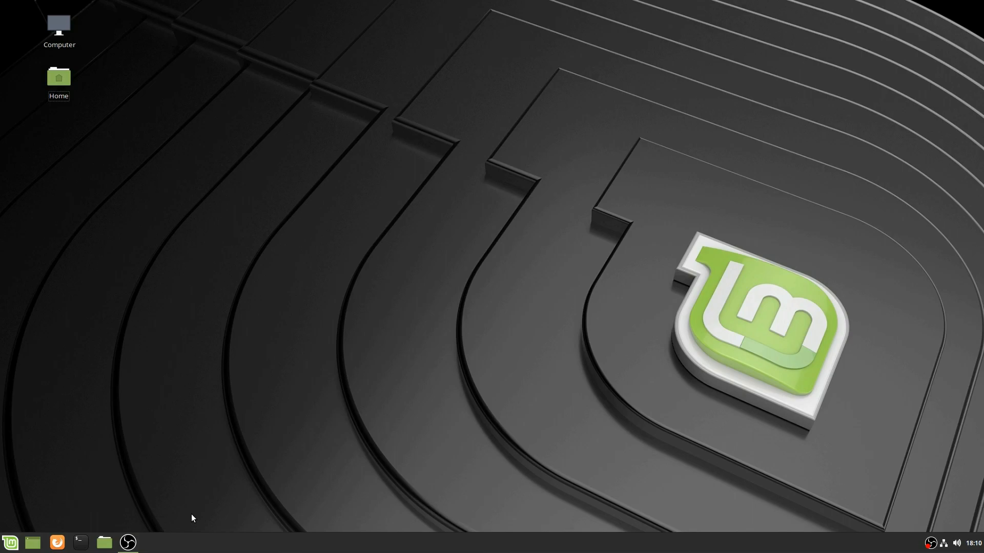
pyautogui.moveTo(80, 543)
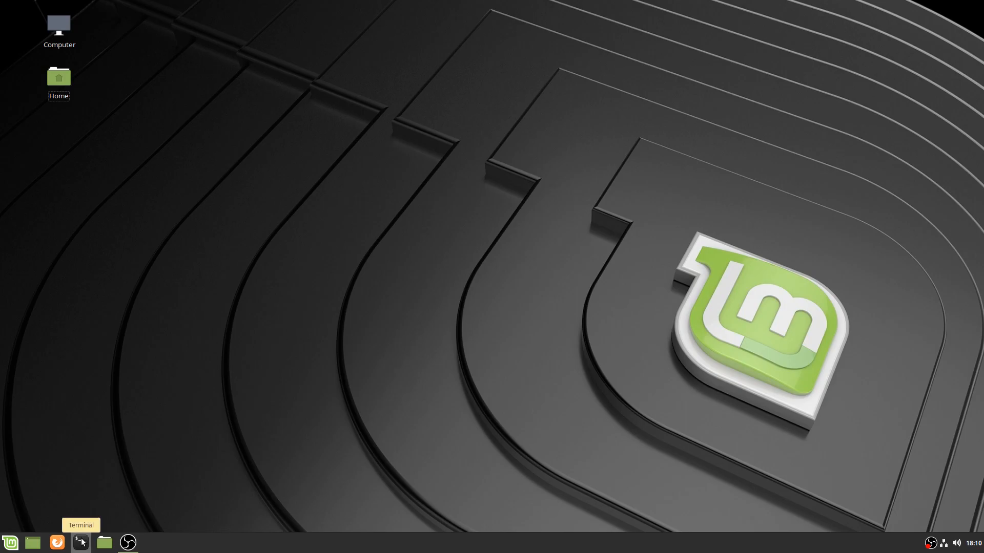
# Step: Confirm python3 is up to date and install python3-pip via sudo apt
pyautogui.click(80, 543)
pyautogui.write('sudo apt install python3')
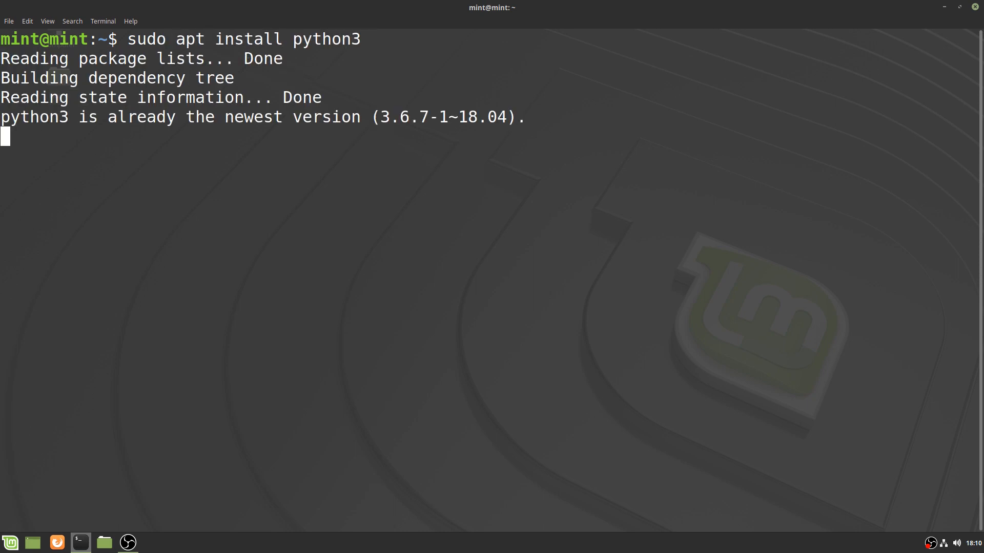
pyautogui.press('Return')
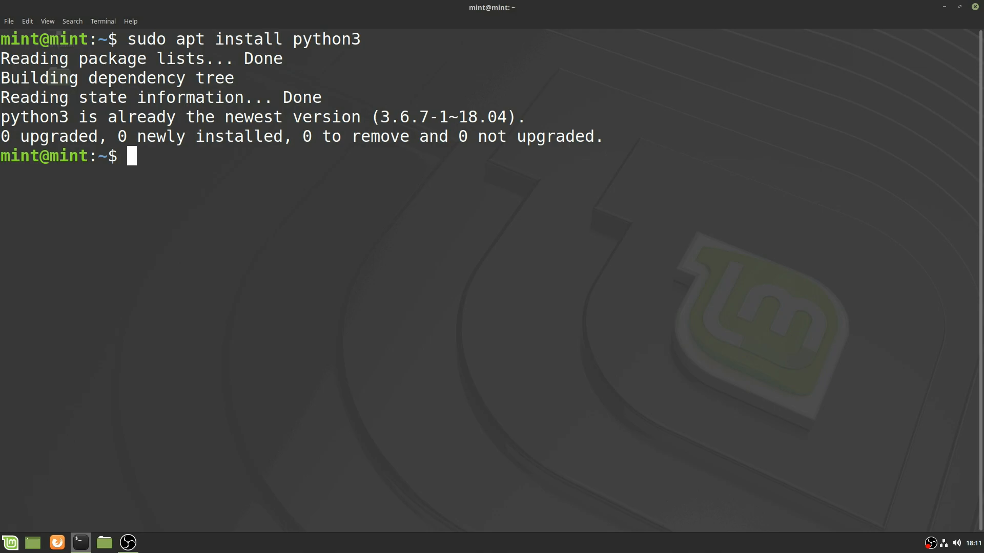
pyautogui.write('sudo apt install pyt')
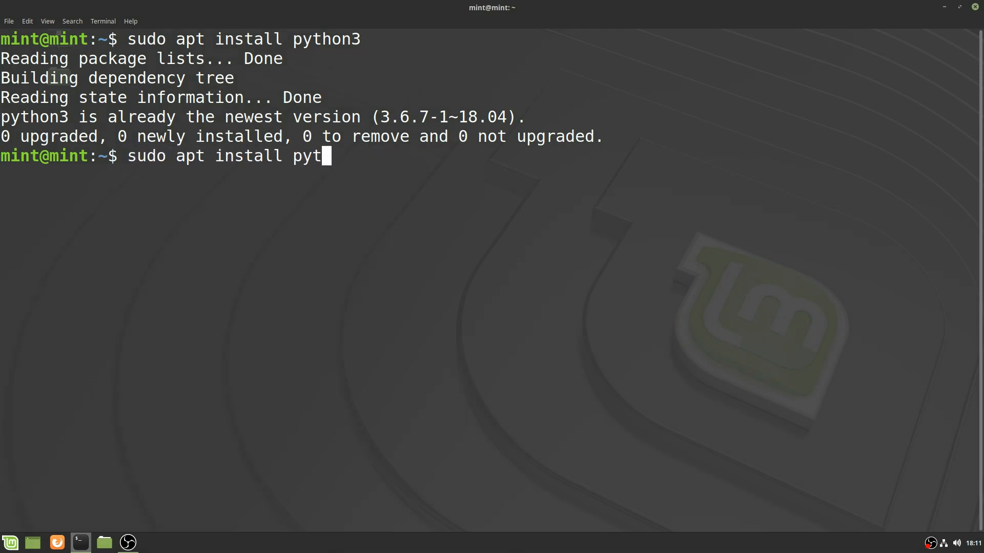
pyautogui.press('Return')
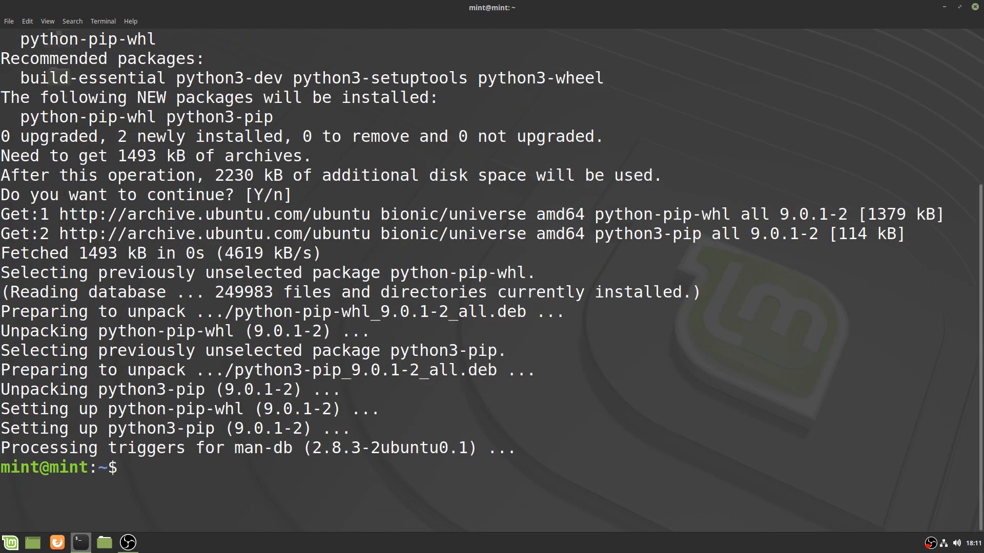
# Step: Install python3-distutils to fix the import error so 'pip3 install --user pyglet' succeeds with pyglet 1.5.2
pyautogui.write('pip3 install --')
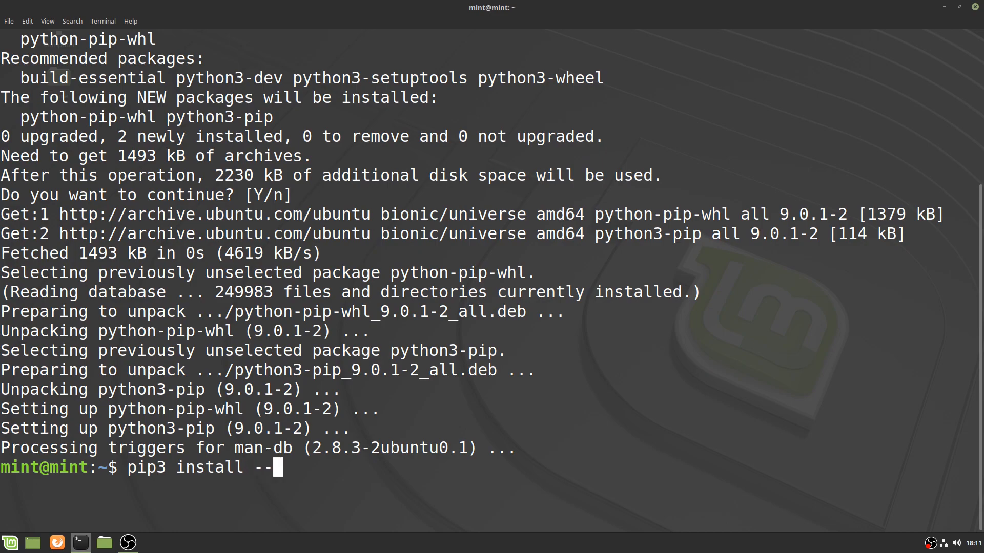
pyautogui.write('user pyglet')
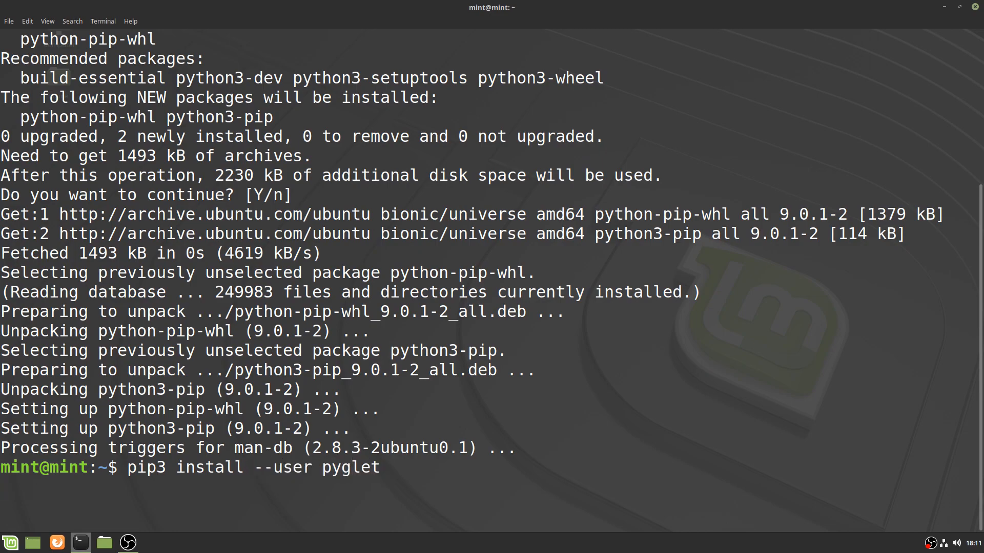
pyautogui.press('Return')
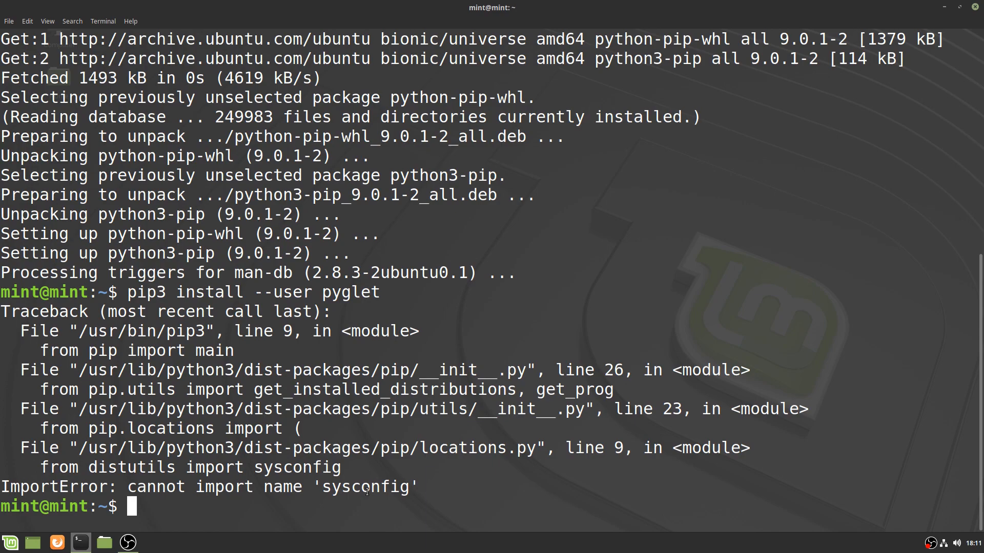
pyautogui.write('sudo apt install')
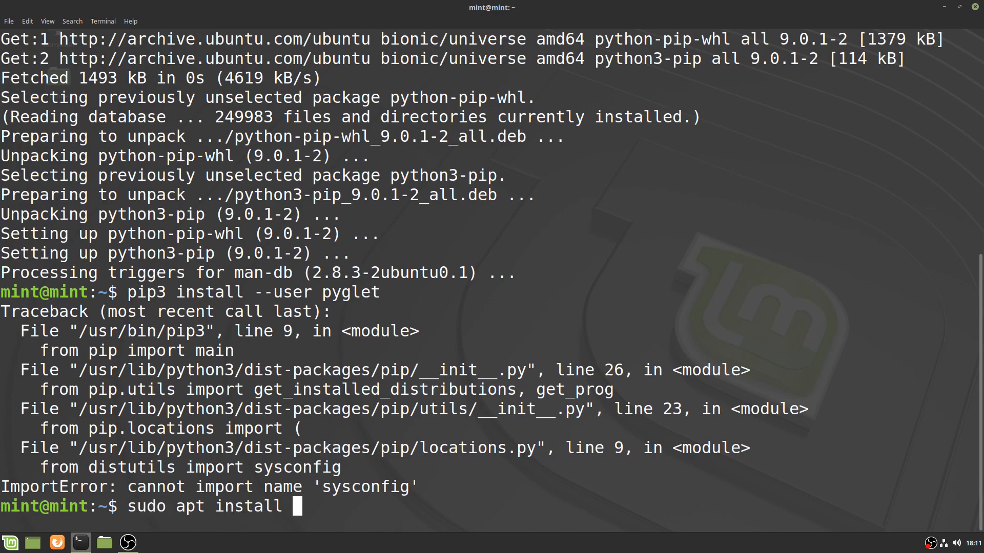
pyautogui.press('Return')
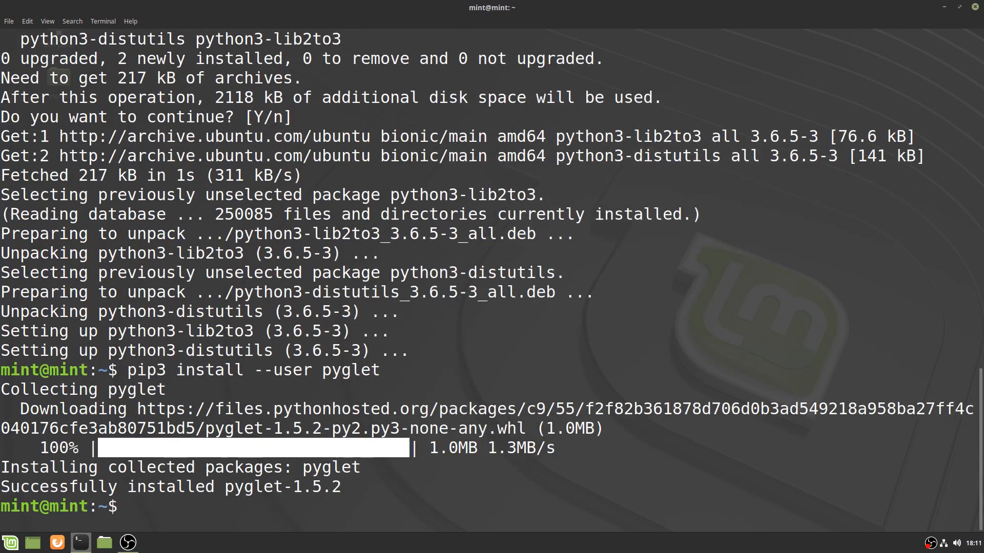
# Step: Verify 'import pyglet' works in python3, exit, and open minecraft-clone/main.py in Geany
pyautogui.write('python3')
pyautogui.write('import pyglet')
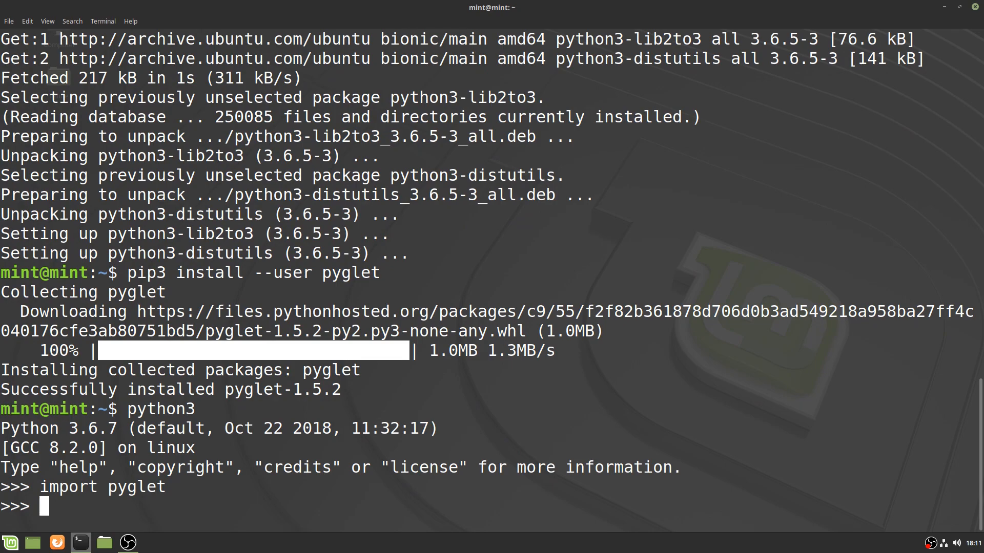
pyautogui.write('exi')
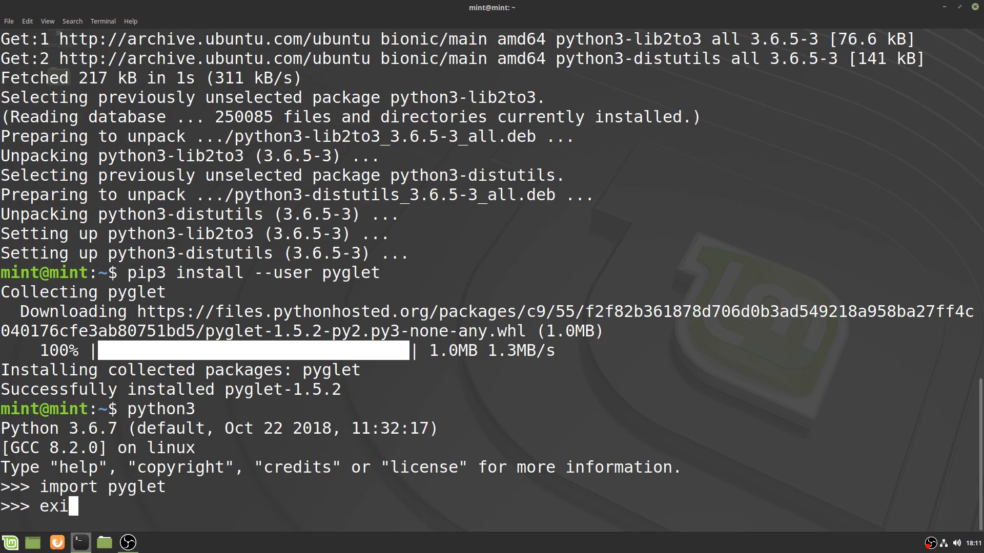
pyautogui.press('Return')
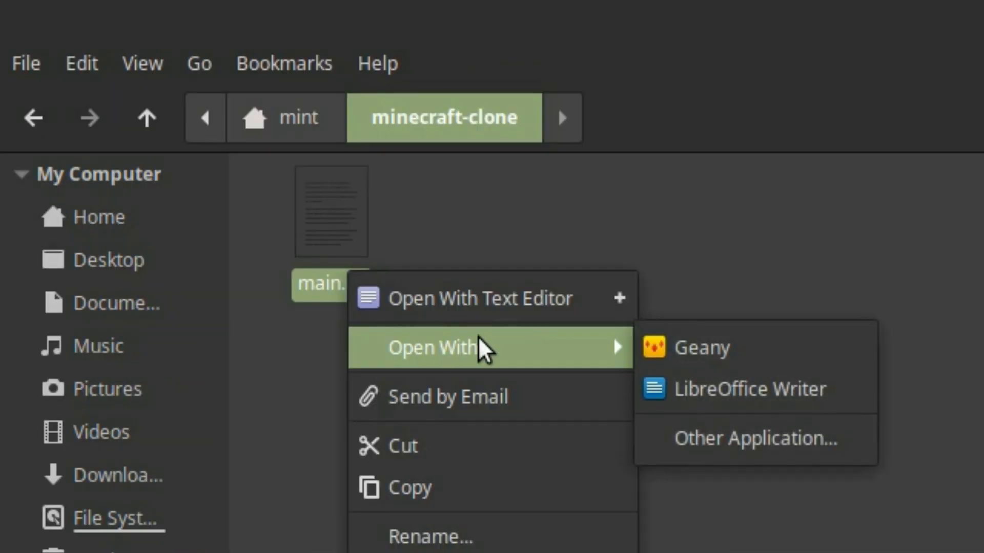
pyautogui.click(703, 347)
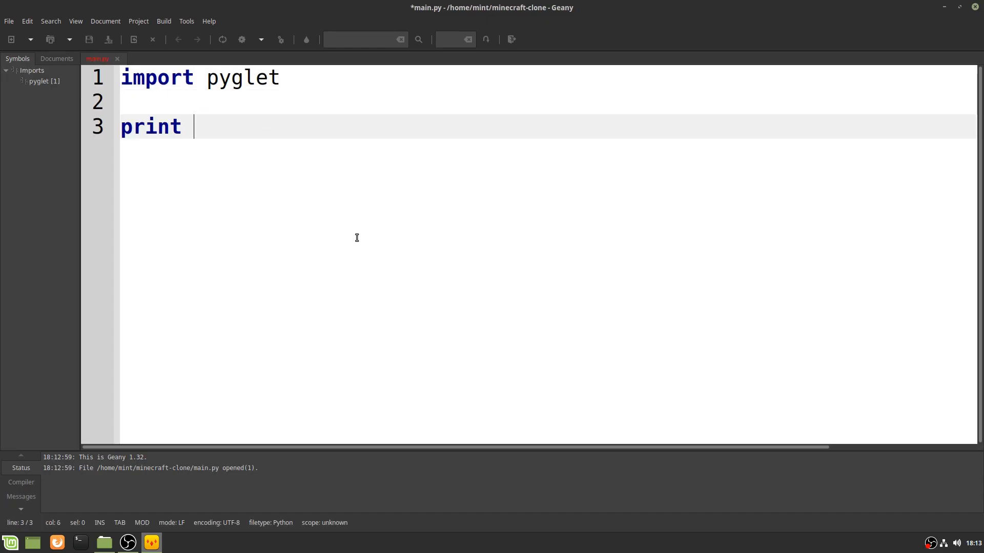
# Step: Add print("Hello world!") after the pyglet import, save main.py and run it with exit code 0
pyautogui.write('("Hello world!")')
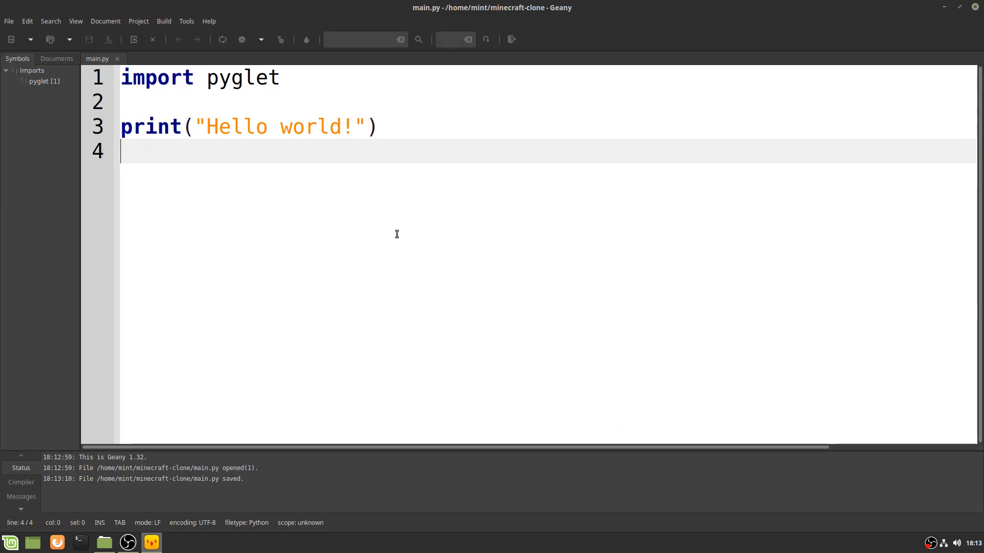
pyautogui.click(224, 44)
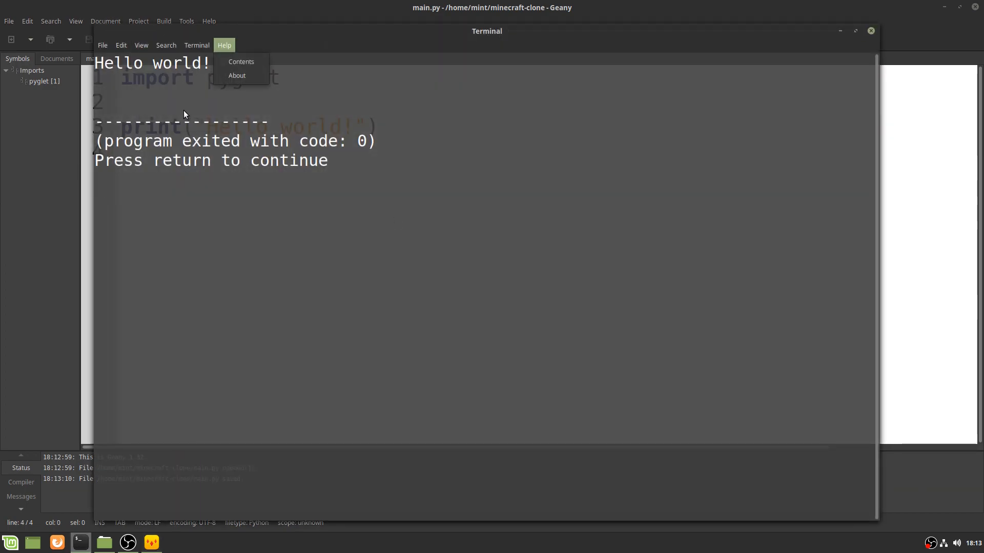